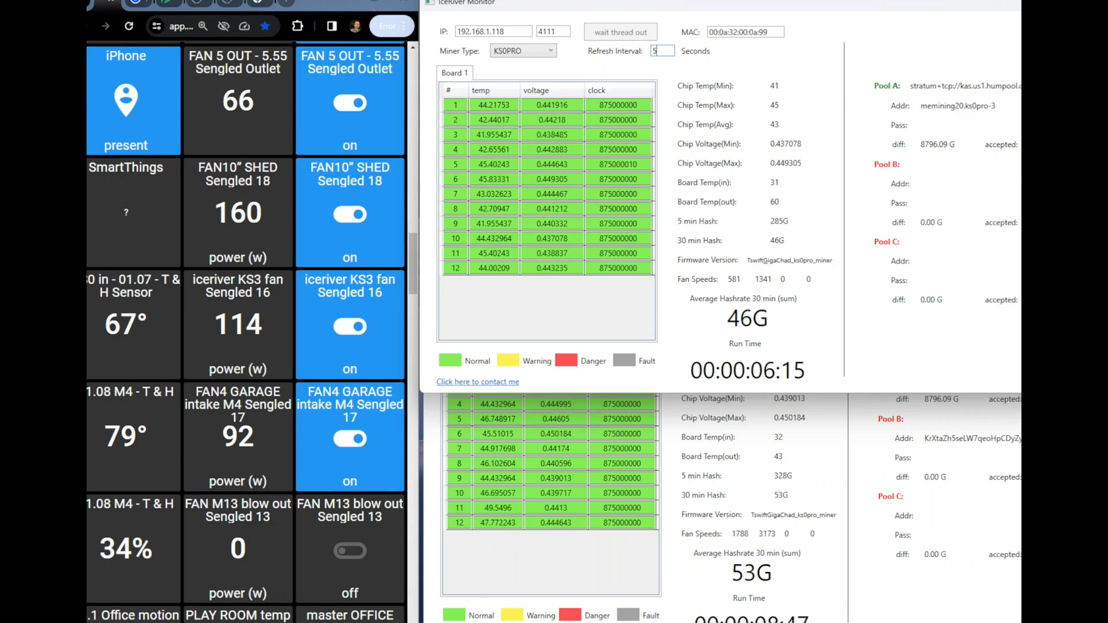
{"action": "mouse_move", "coordinate": [187, 413]}
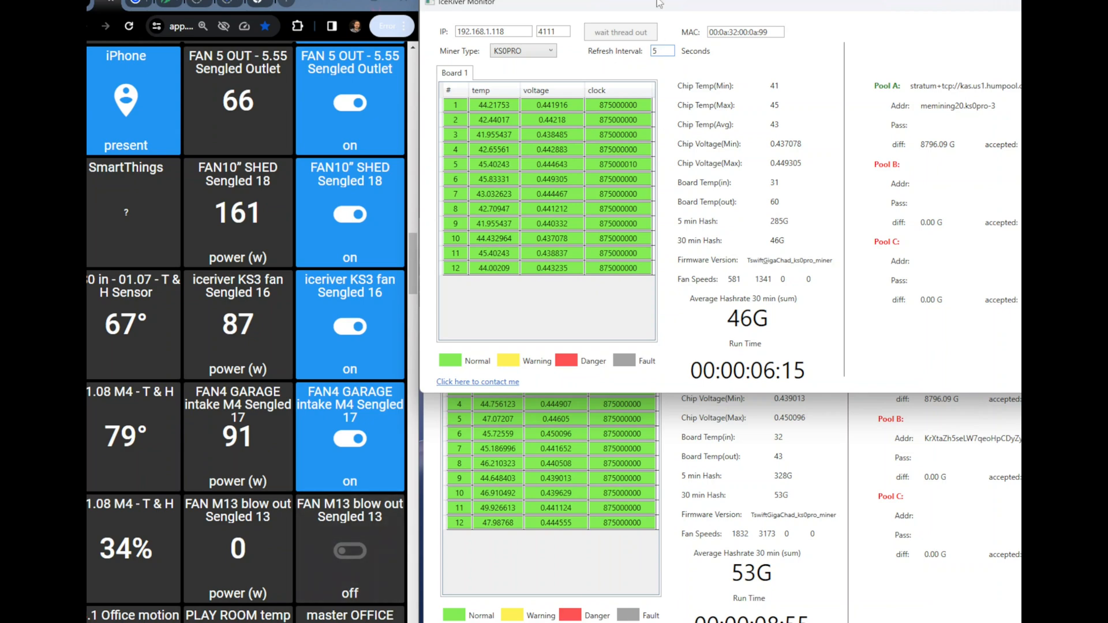
{"action": "mouse_move", "coordinate": [638, 114]}
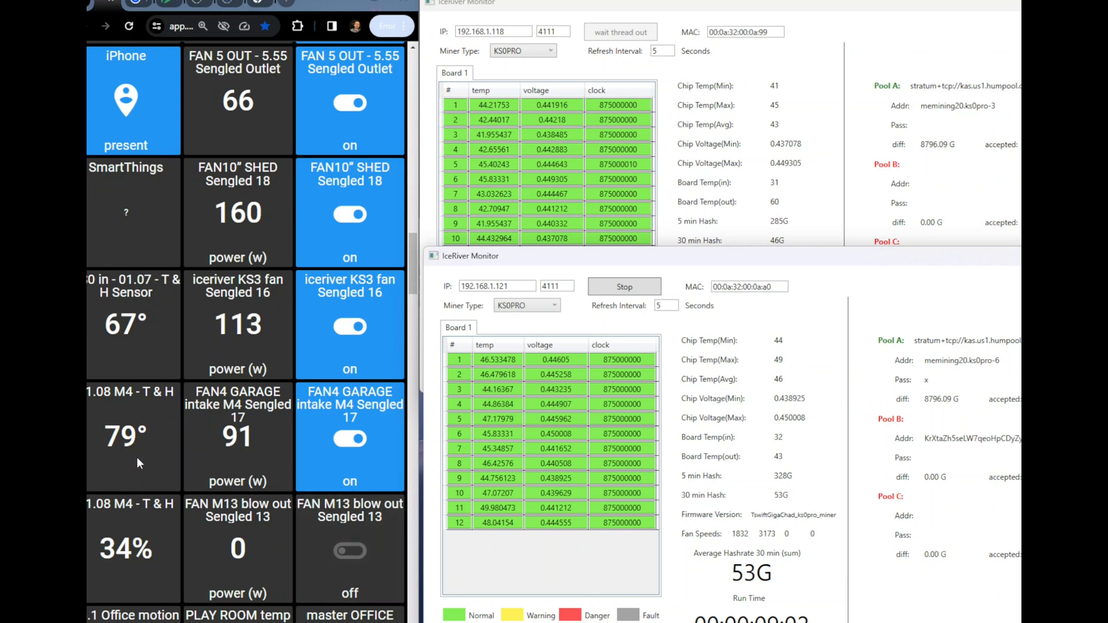
{"action": "mouse_move", "coordinate": [174, 454]}
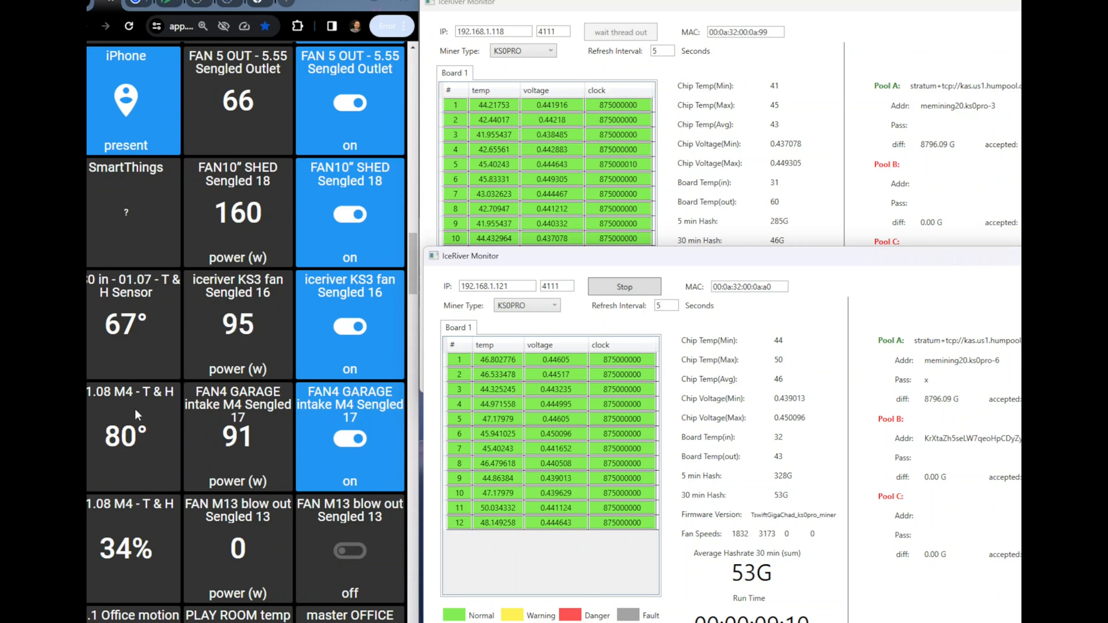
{"action": "mouse_move", "coordinate": [136, 445]}
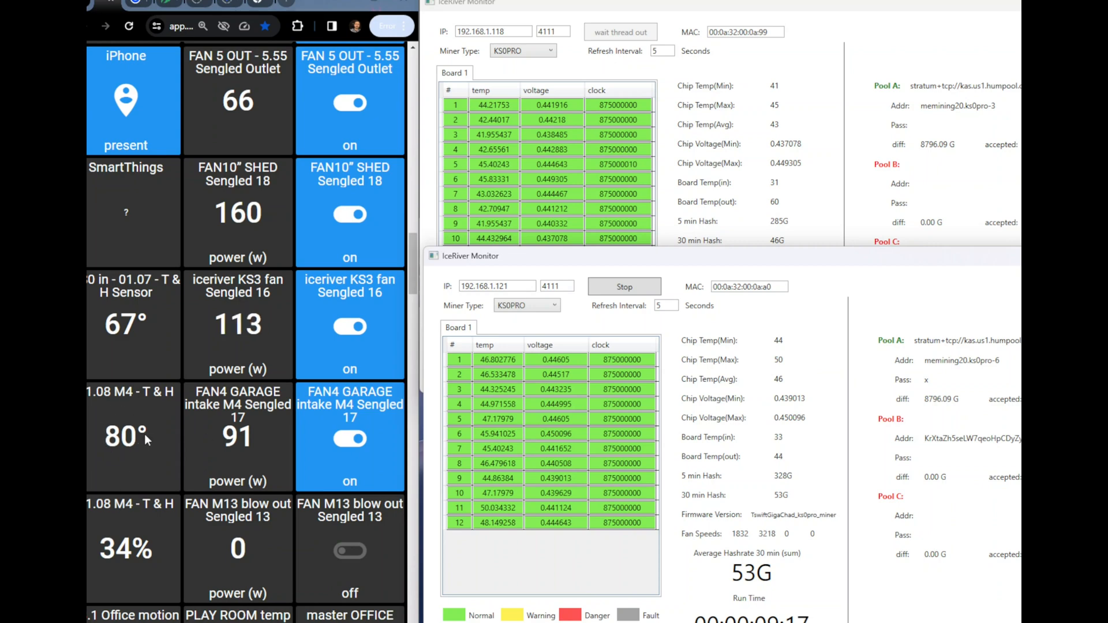
{"action": "mouse_move", "coordinate": [160, 492]}
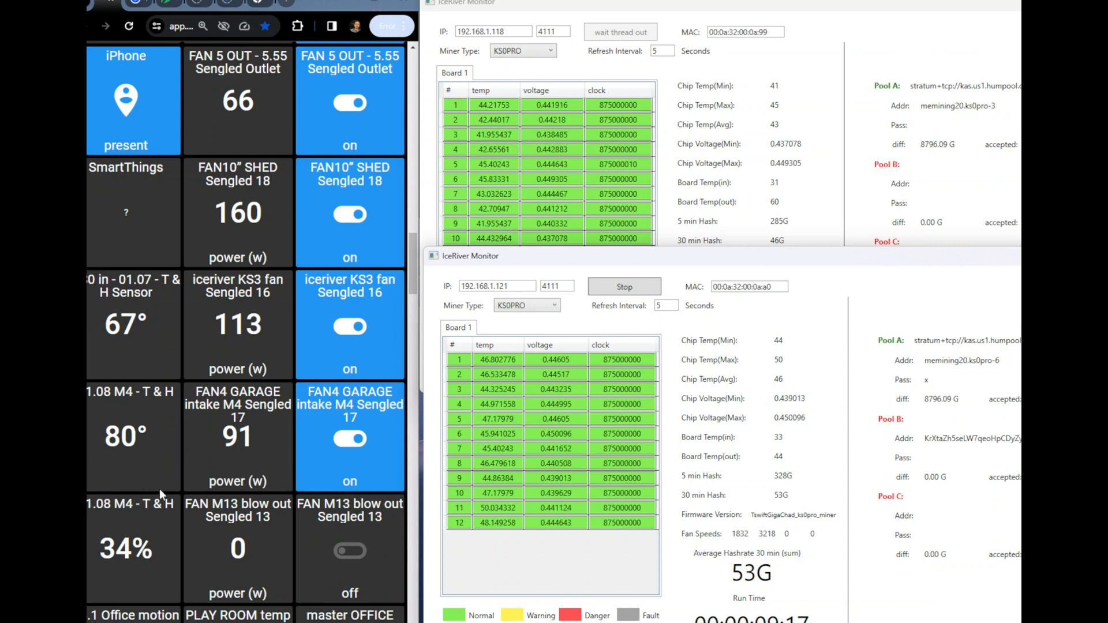
{"action": "mouse_move", "coordinate": [119, 469]}
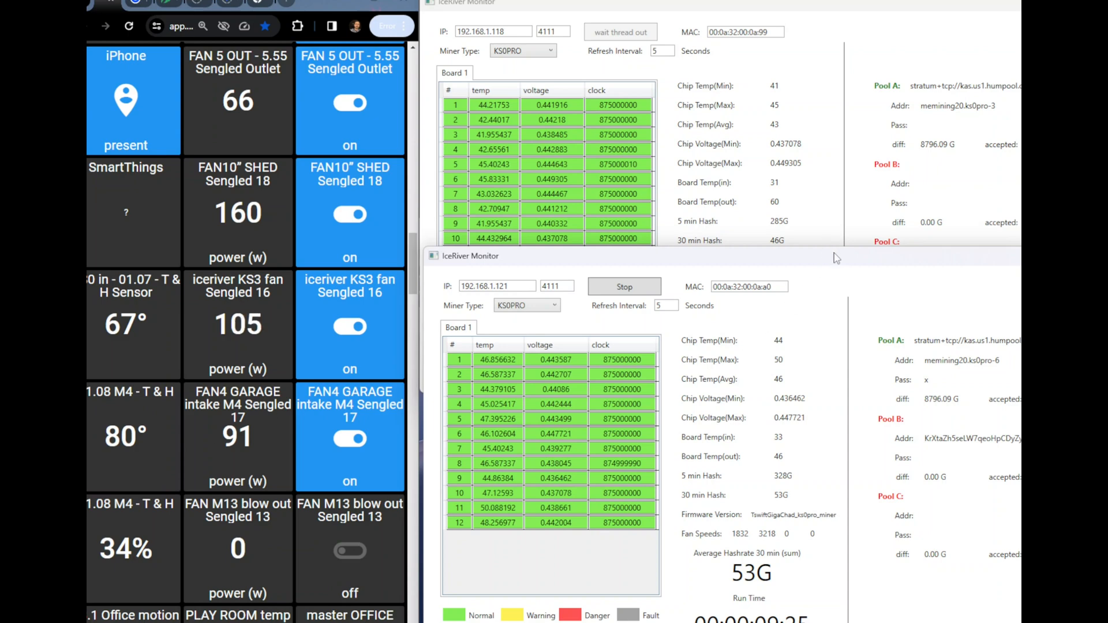
{"action": "mouse_move", "coordinate": [789, 472]}
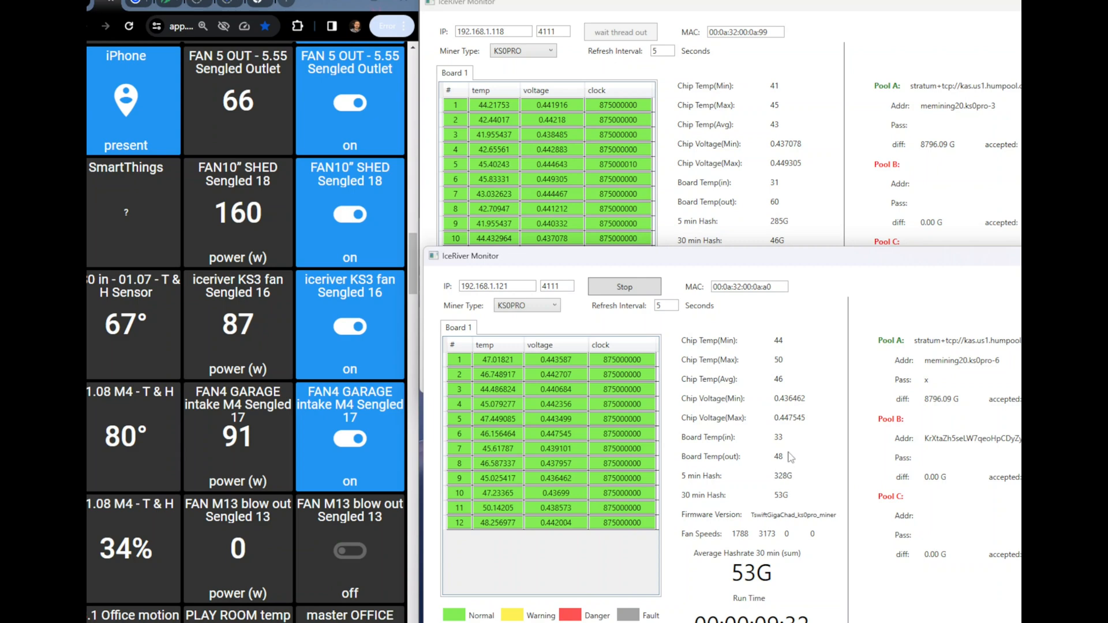
{"action": "mouse_move", "coordinate": [787, 455]}
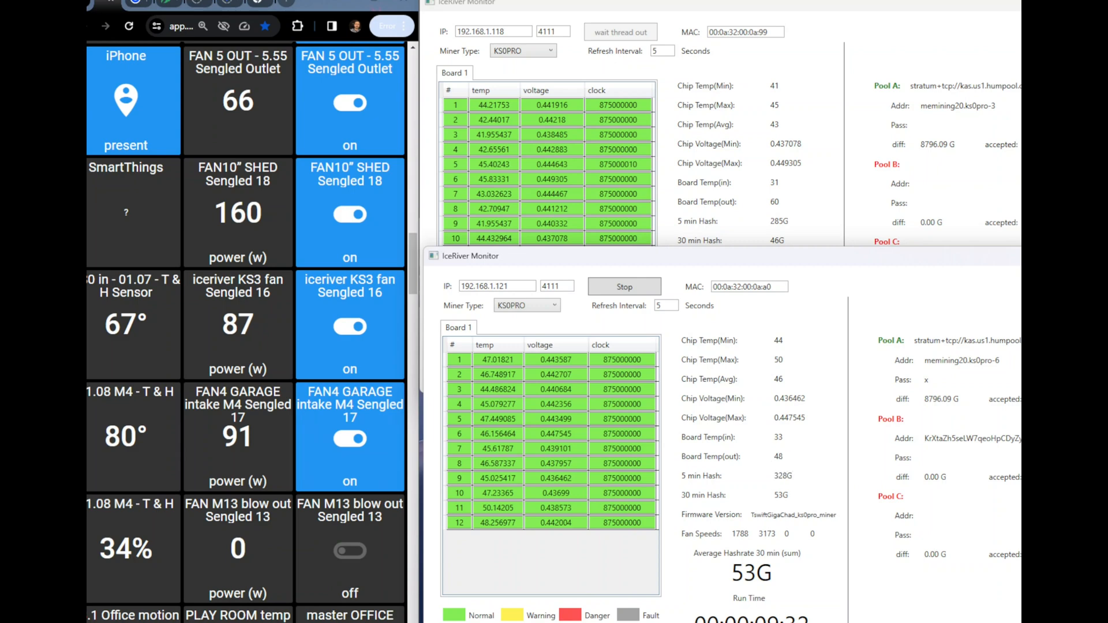
{"action": "mouse_move", "coordinate": [109, 413]}
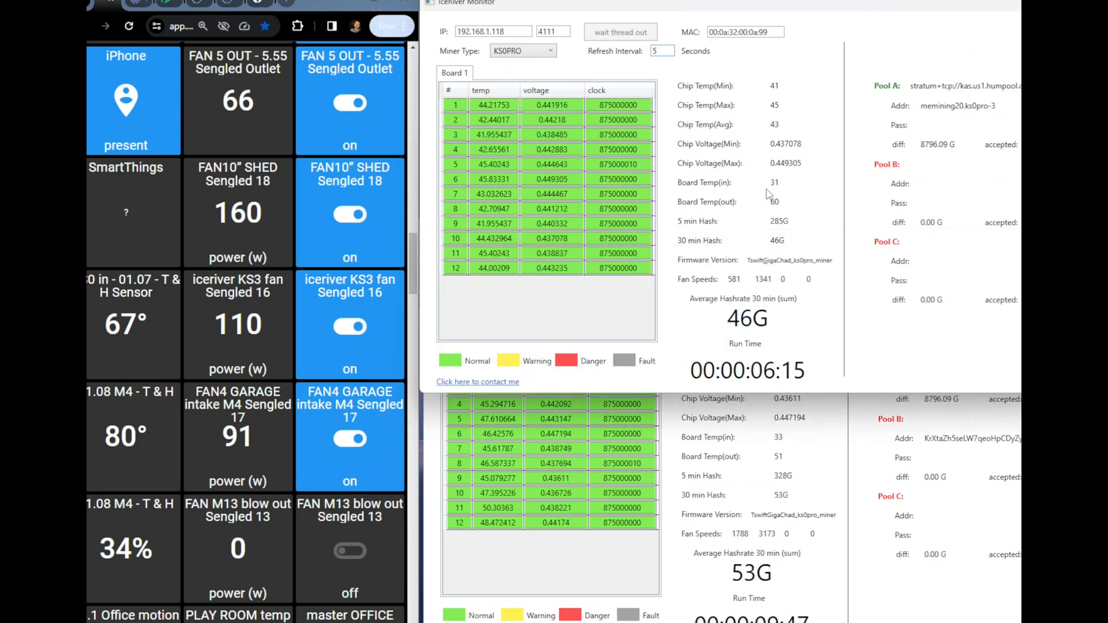
{"action": "mouse_move", "coordinate": [781, 191]}
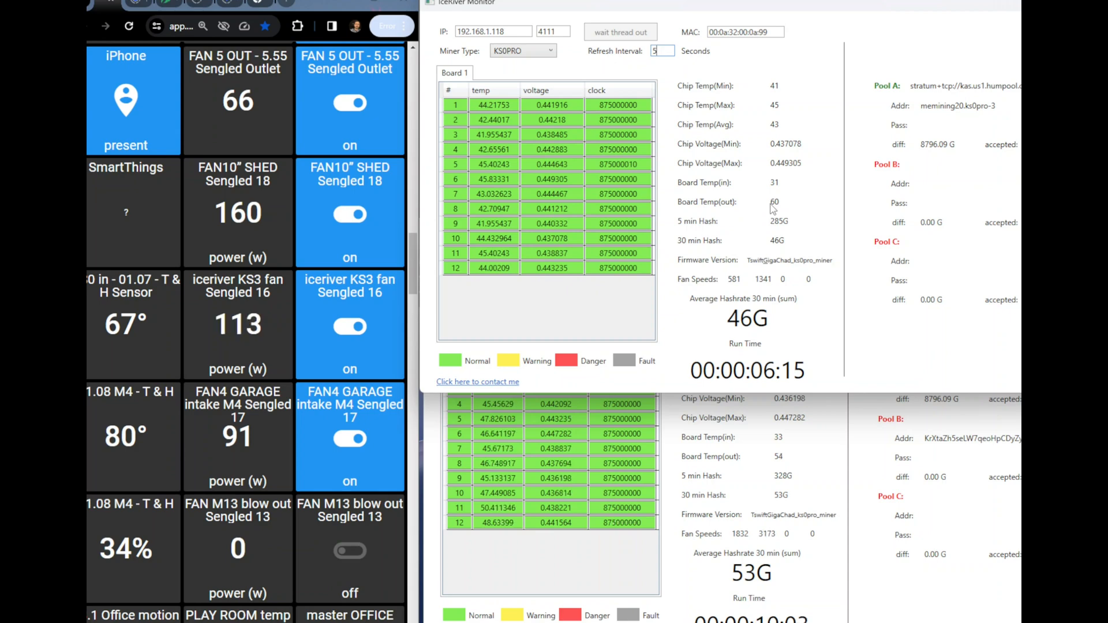
{"action": "mouse_move", "coordinate": [879, 3]}
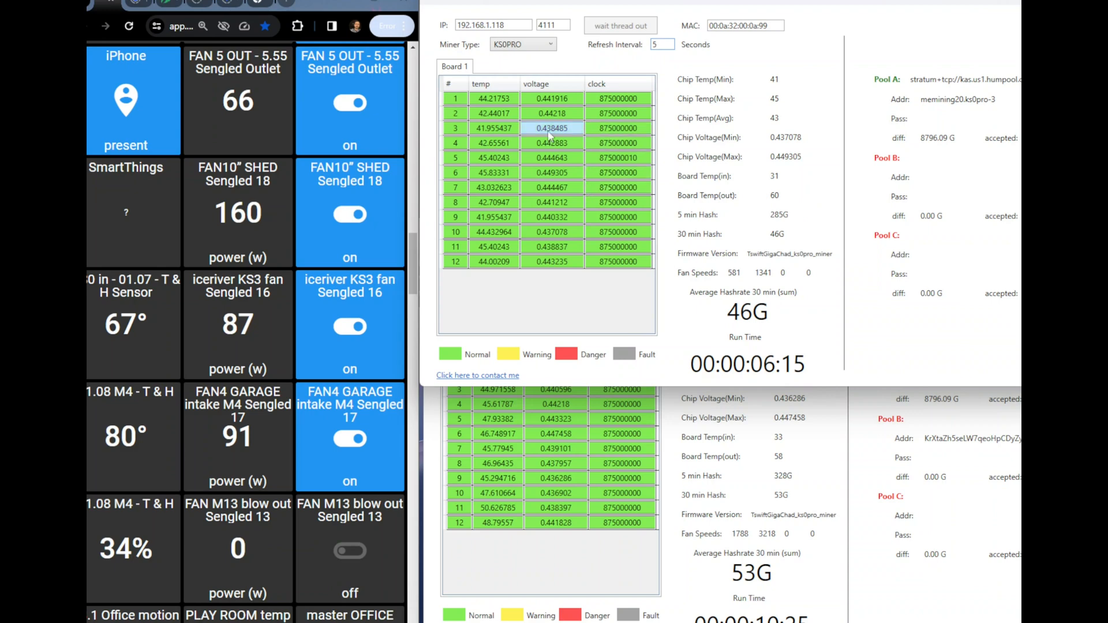
{"action": "mouse_move", "coordinate": [828, 454]}
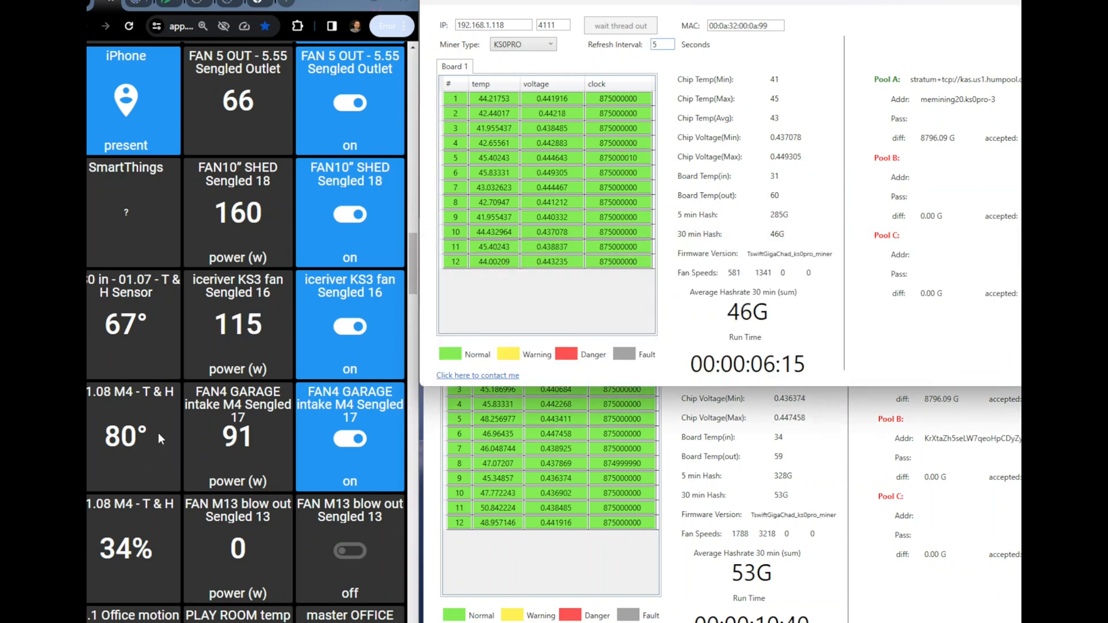
{"action": "mouse_move", "coordinate": [95, 493]}
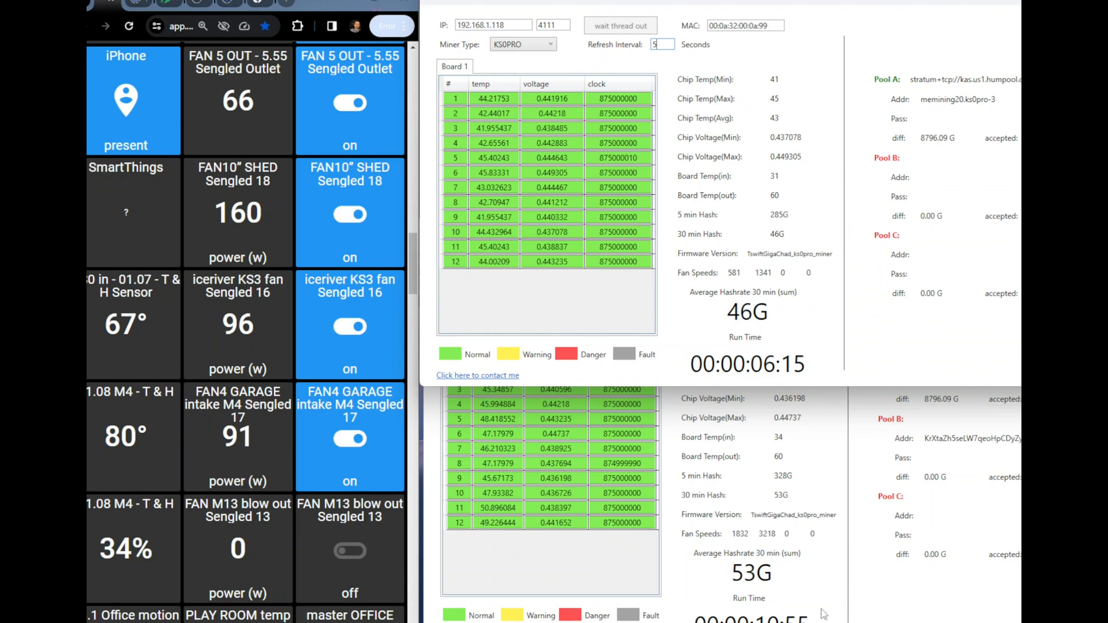
{"action": "mouse_move", "coordinate": [930, 618]}
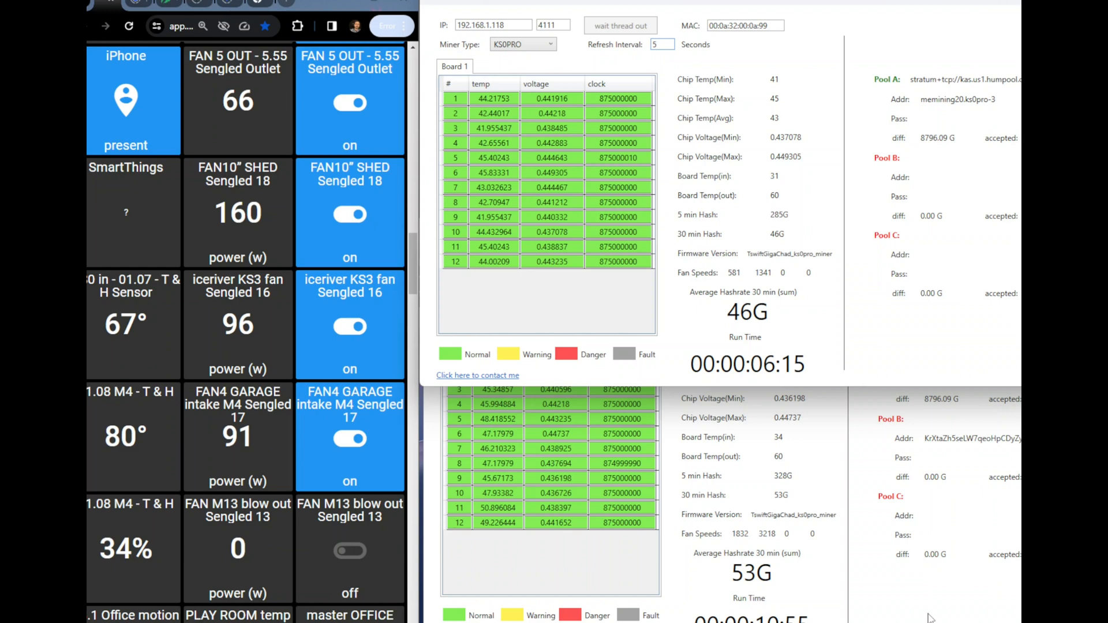
{"action": "mouse_move", "coordinate": [799, 461]}
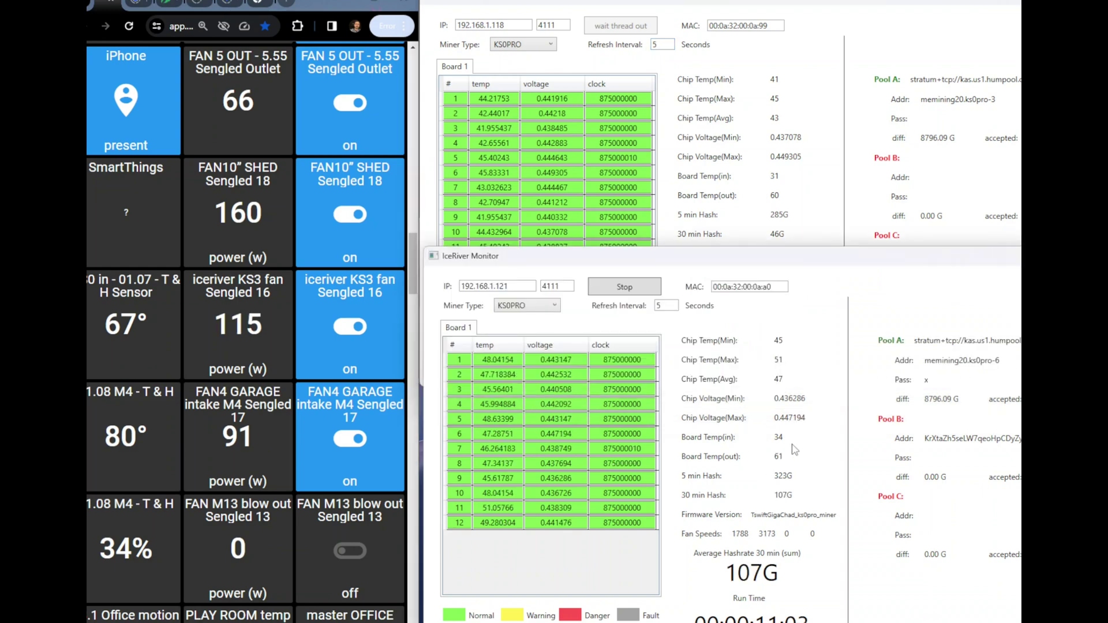
{"action": "mouse_move", "coordinate": [785, 438]}
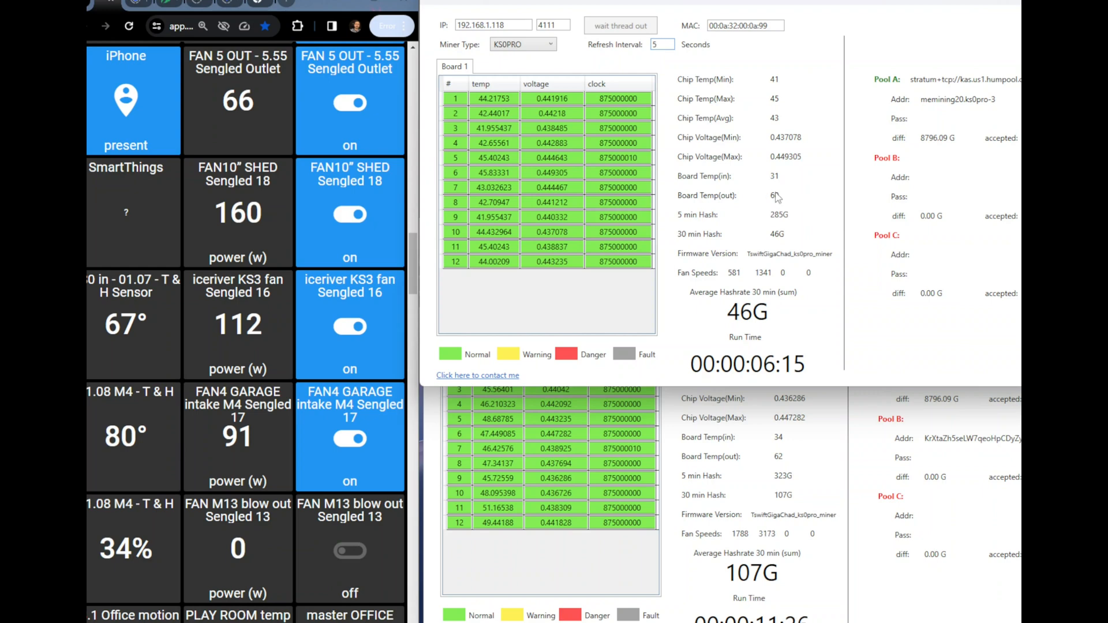
{"action": "mouse_move", "coordinate": [812, 268]}
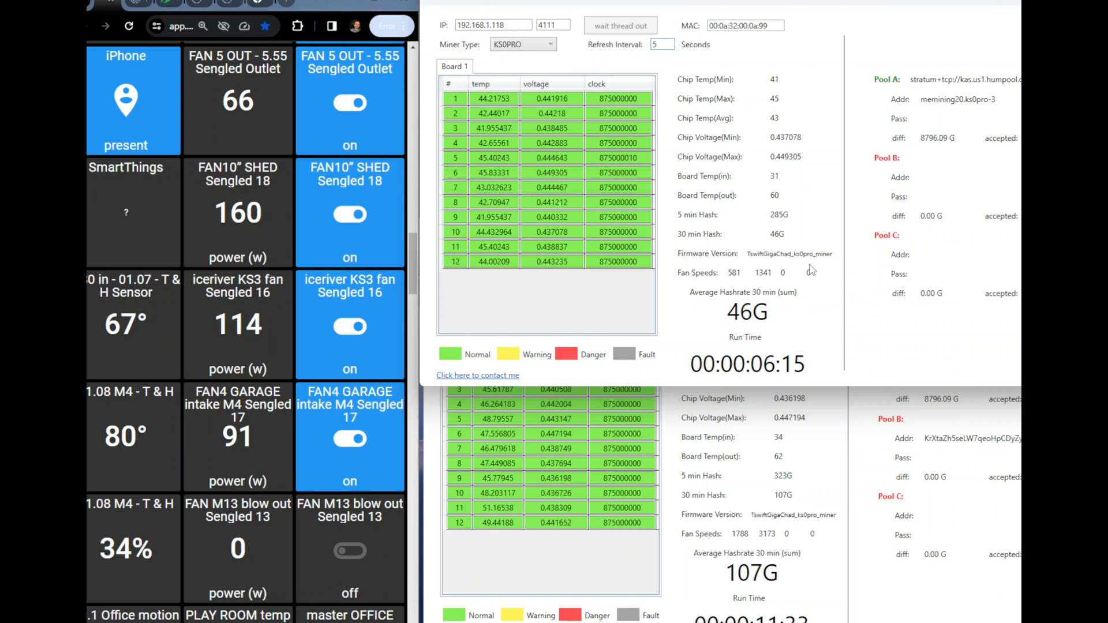
{"action": "mouse_move", "coordinate": [799, 451]}
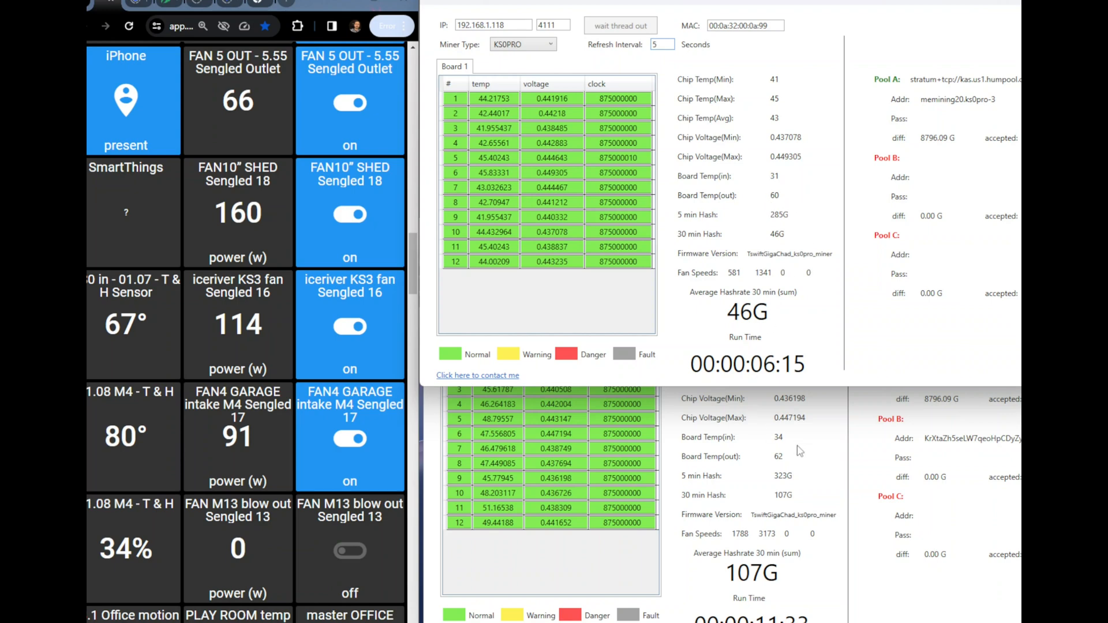
{"action": "mouse_move", "coordinate": [752, 503]}
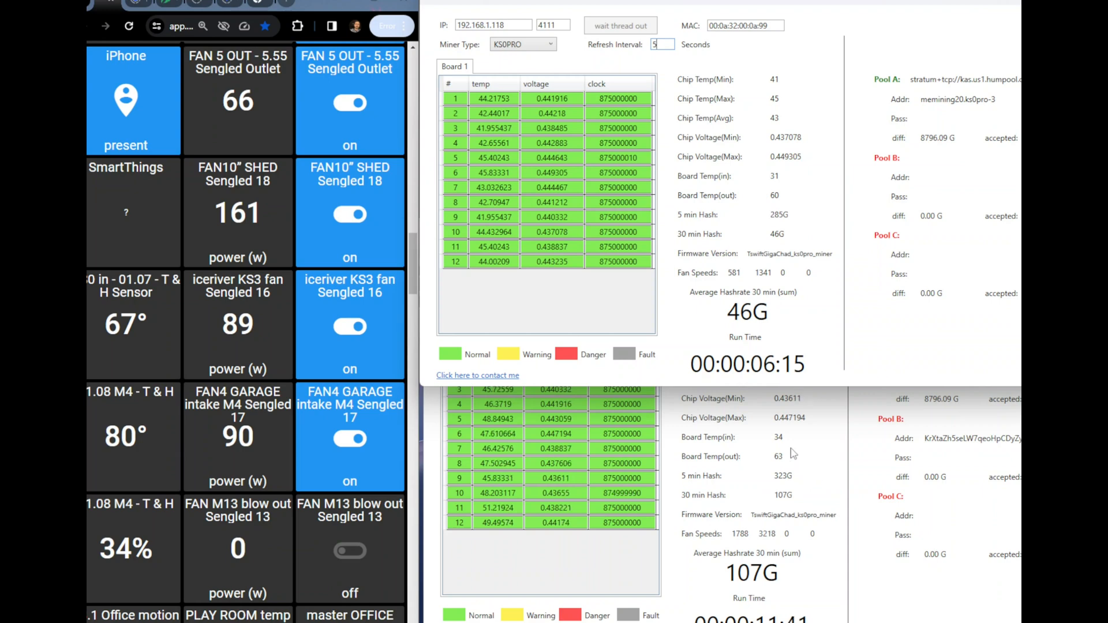
{"action": "mouse_move", "coordinate": [791, 458]}
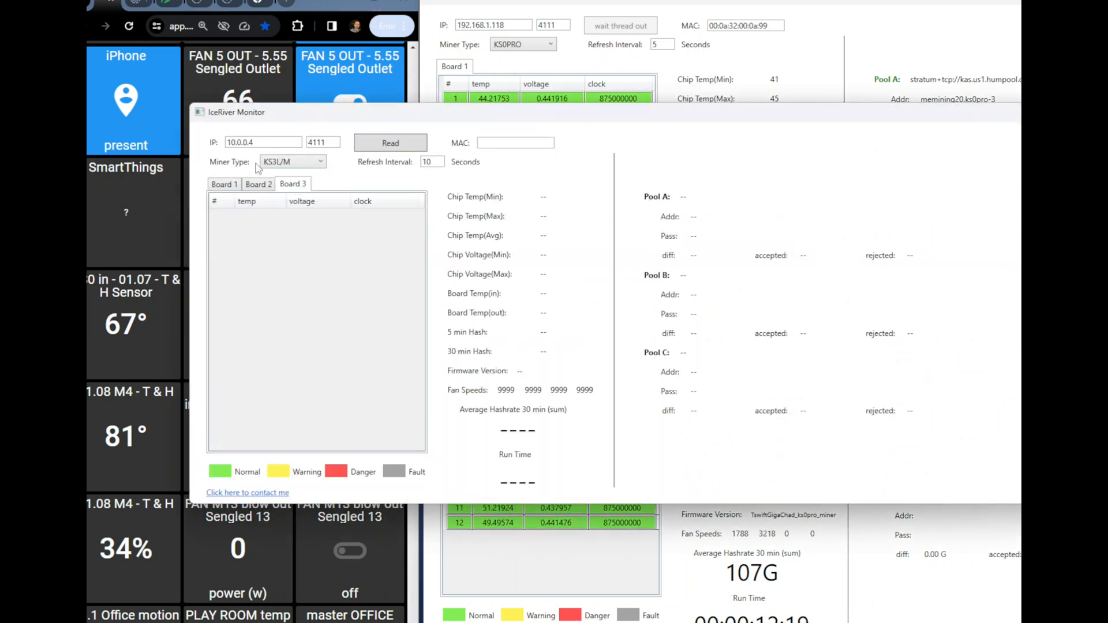
Step: Read live data from the KS0PRO miner at 192.168.1.122 and move its window aside
{"action": "left_click", "coordinate": [292, 161]}
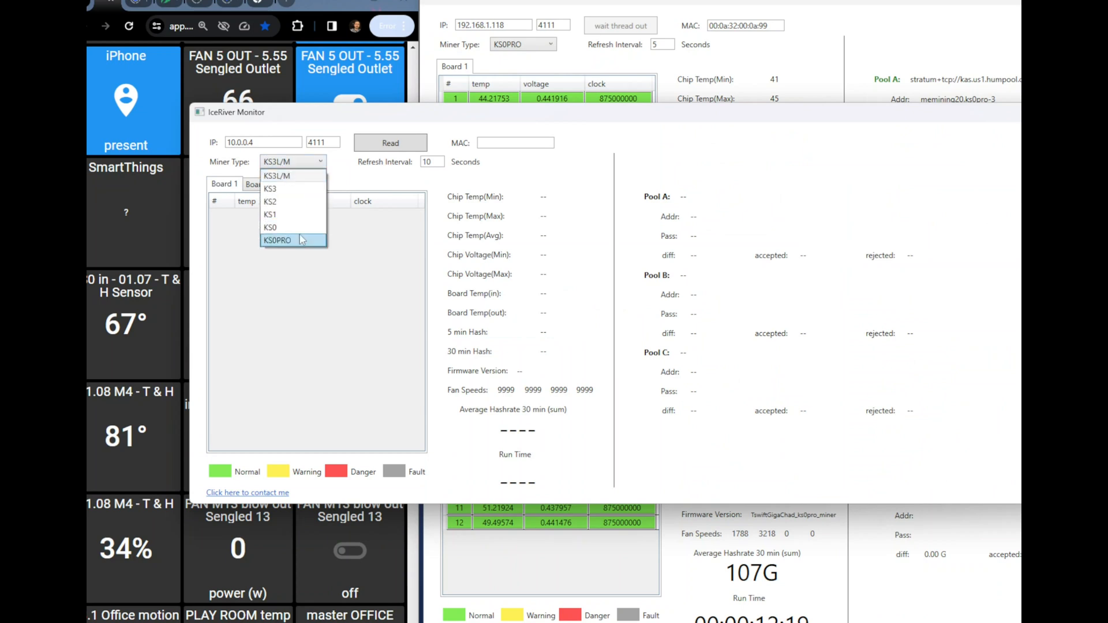
{"action": "left_click", "coordinate": [279, 240]}
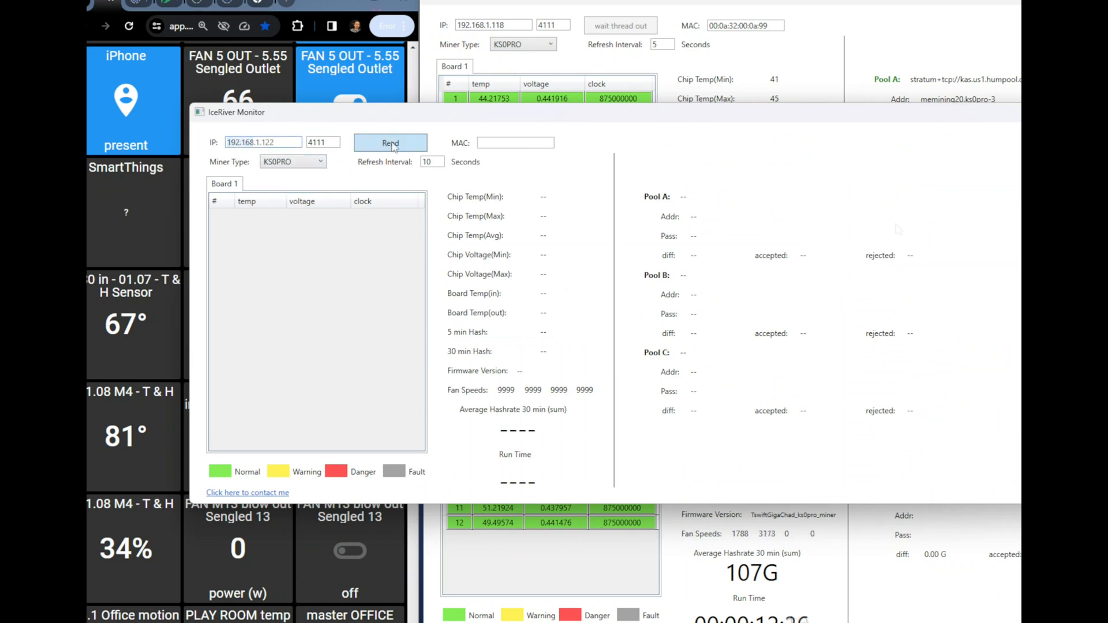
{"action": "left_click", "coordinate": [390, 143]}
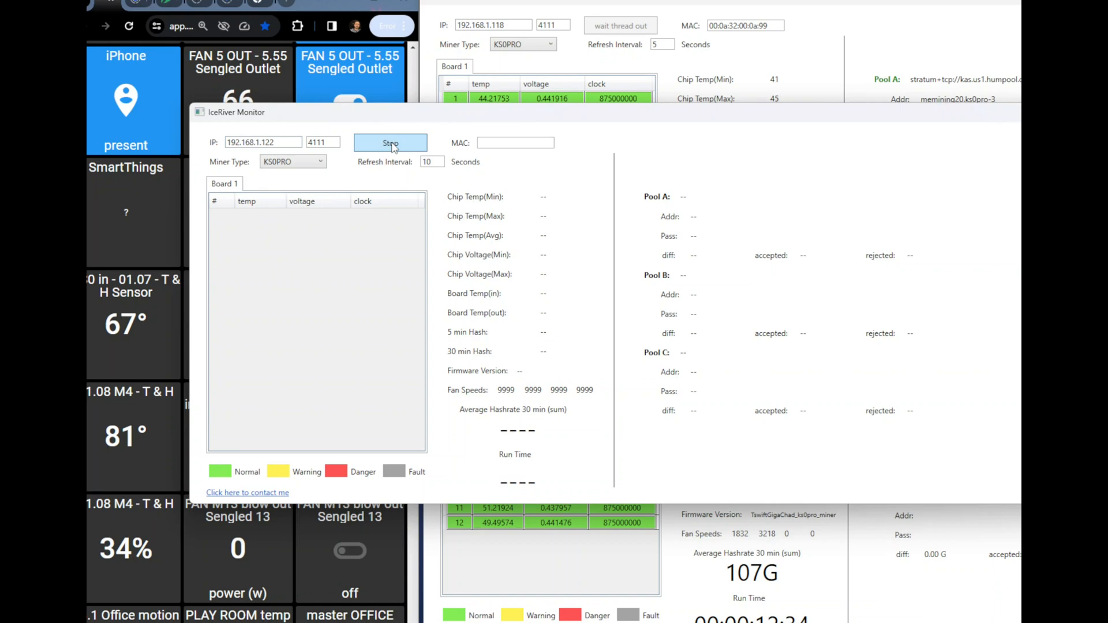
{"action": "left_click", "coordinate": [390, 143]}
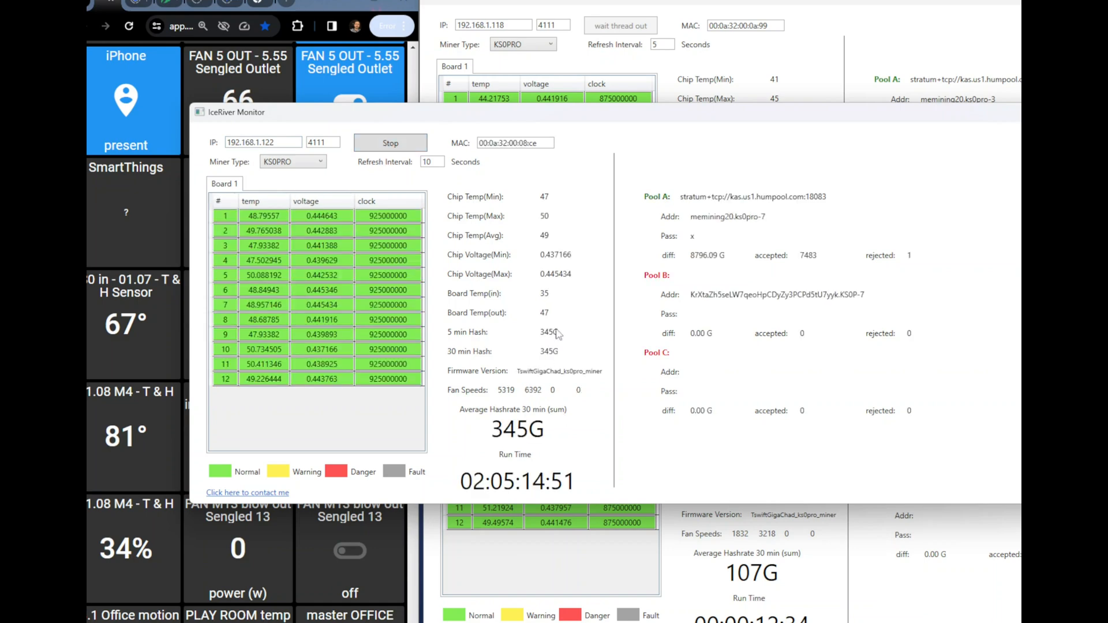
{"action": "mouse_move", "coordinate": [555, 316]}
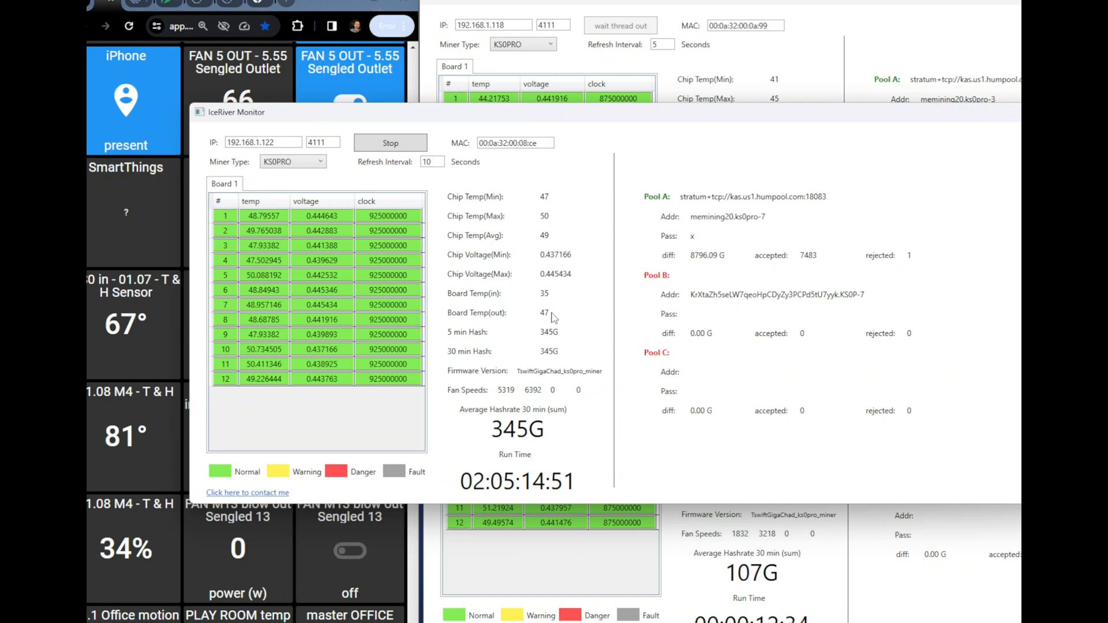
{"action": "left_click_drag", "start_coordinate": [237, 112], "coordinate": [374, 147]}
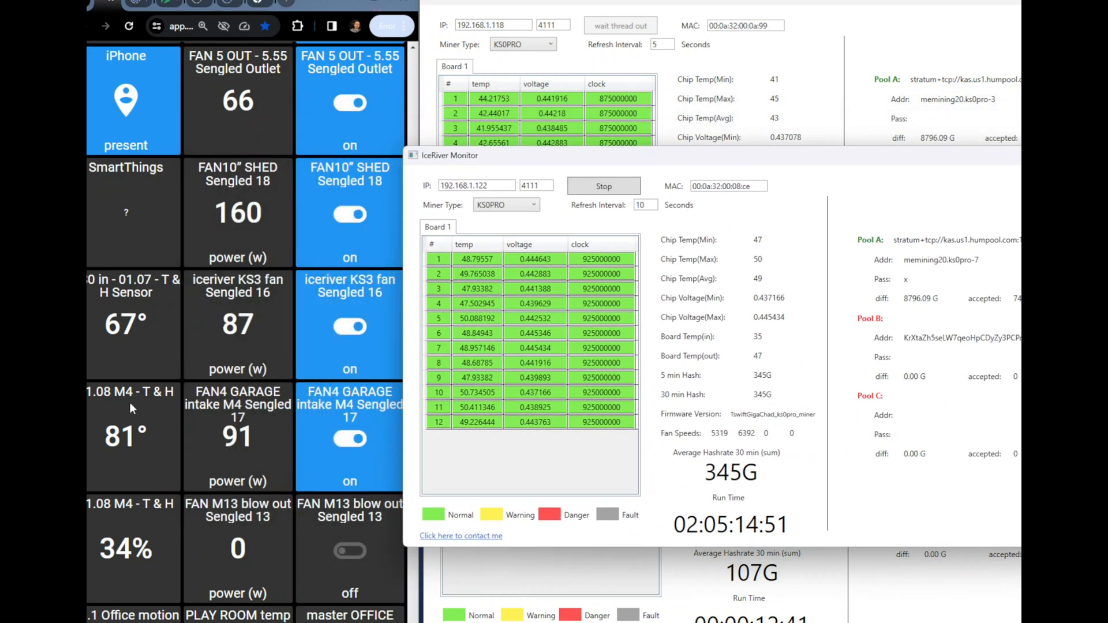
{"action": "mouse_move", "coordinate": [786, 349]}
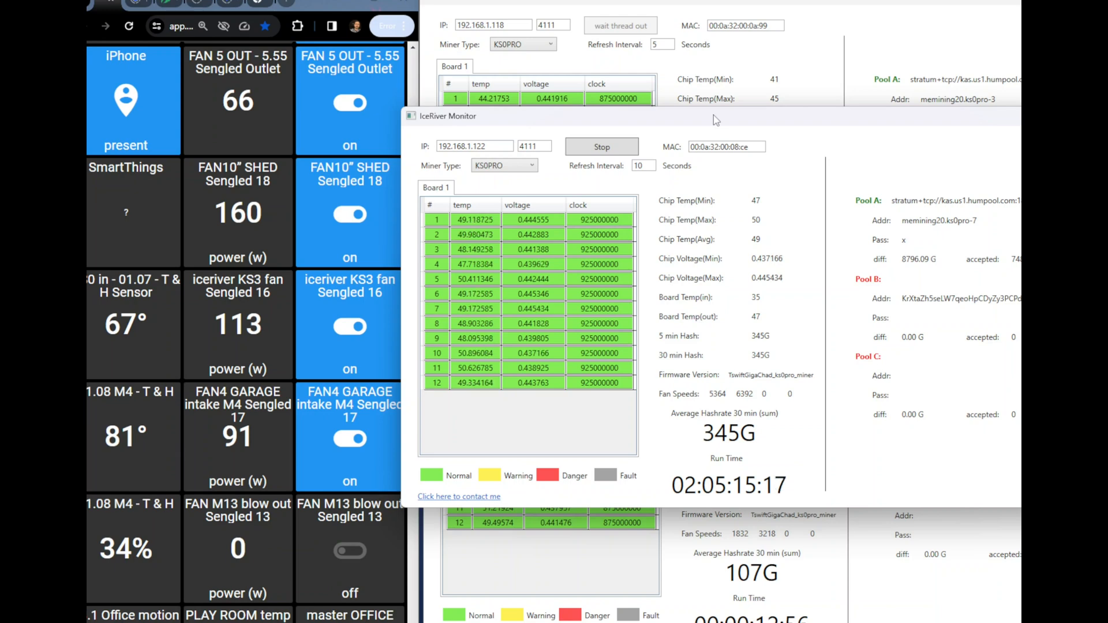
{"action": "mouse_move", "coordinate": [823, 131]}
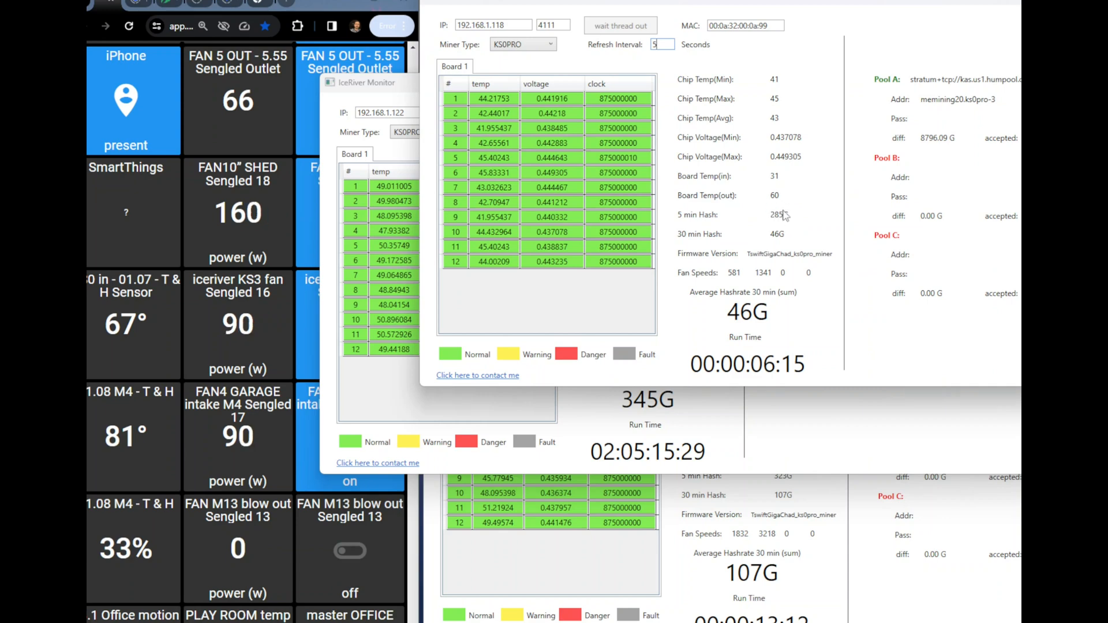
{"action": "mouse_move", "coordinate": [387, 411]}
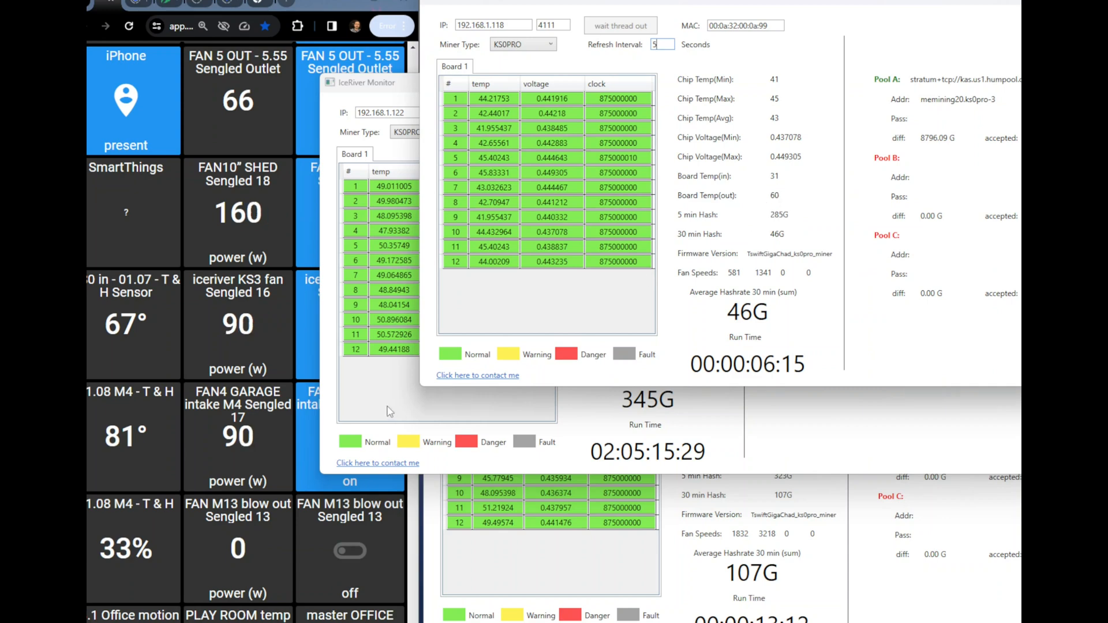